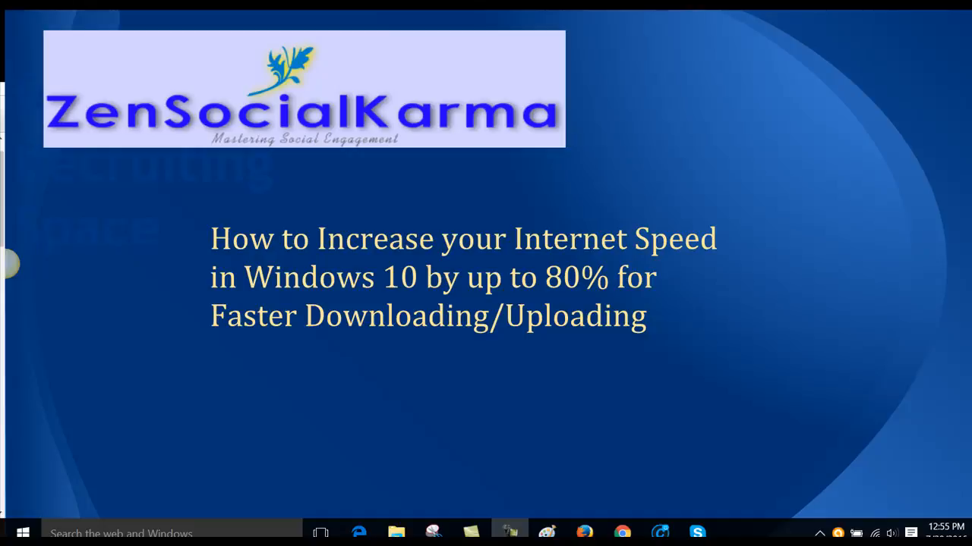
# - Show the Windows Update page under Update & Security in Settings
pyautogui.click(21, 532)
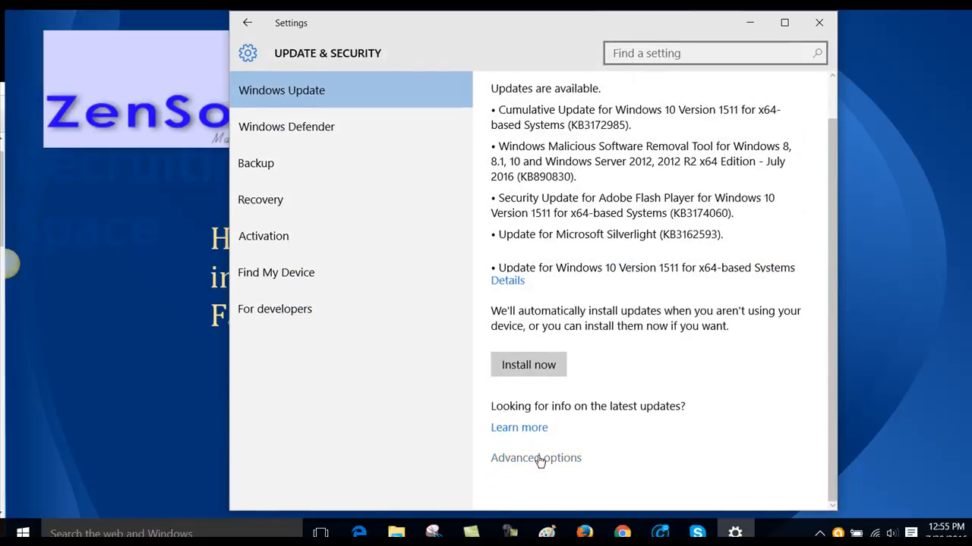
# - Under 'Choose how updates are delivered', leave 'Updates from more than one place' Off and close Settings
pyautogui.click(534, 459)
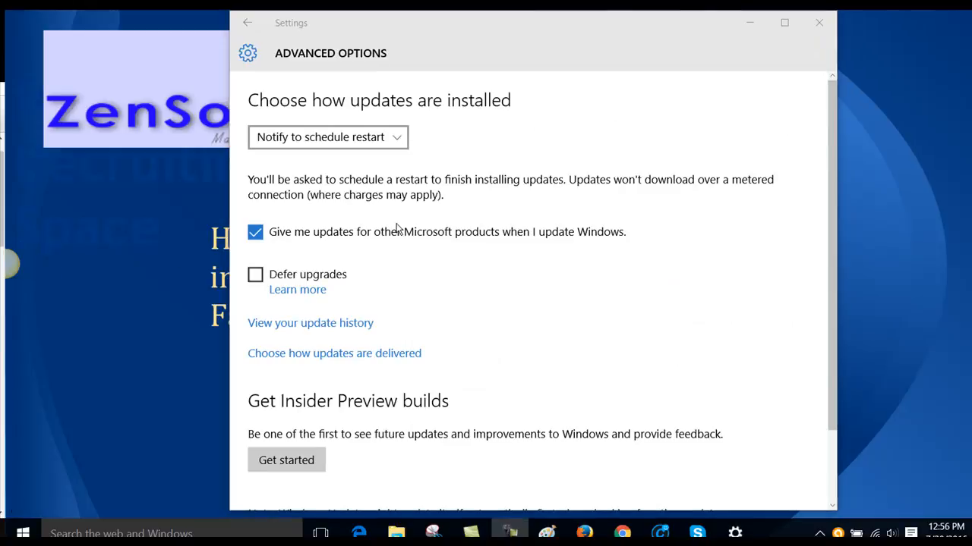
pyautogui.moveTo(358, 334)
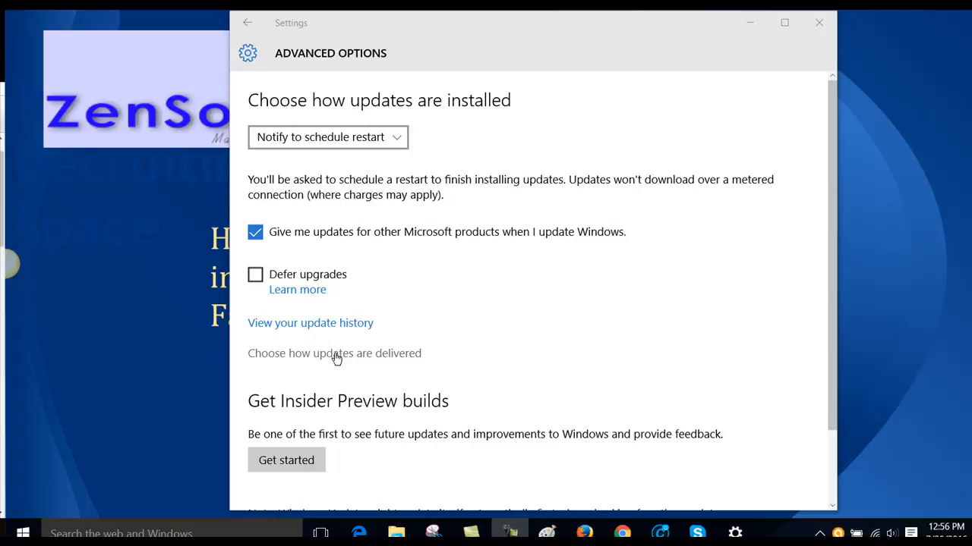
pyautogui.click(334, 352)
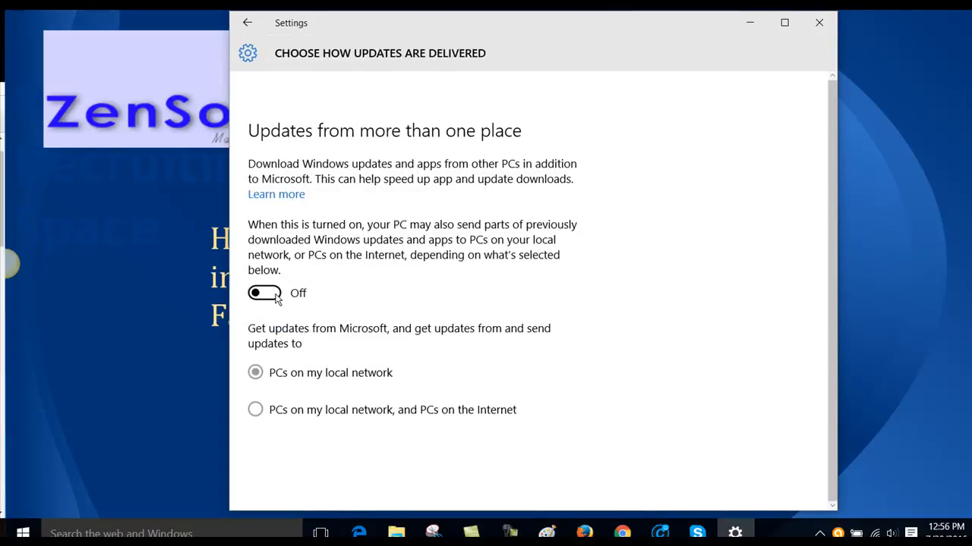
pyautogui.click(264, 293)
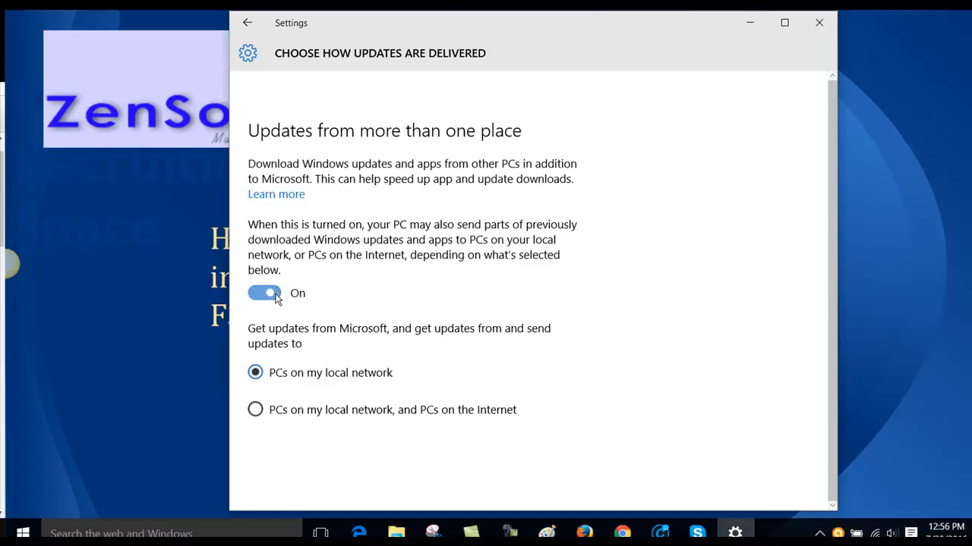
pyautogui.moveTo(266, 307)
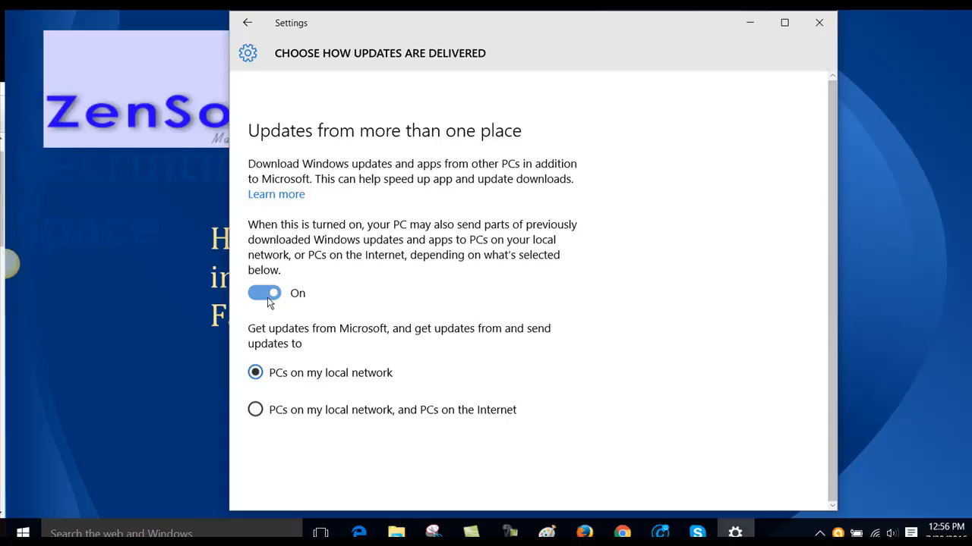
pyautogui.click(264, 293)
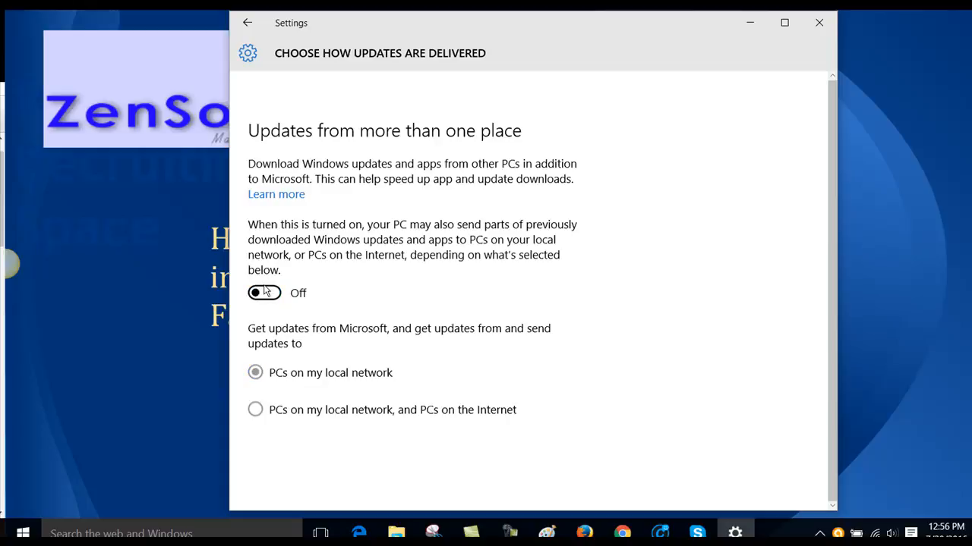
pyautogui.moveTo(264, 294)
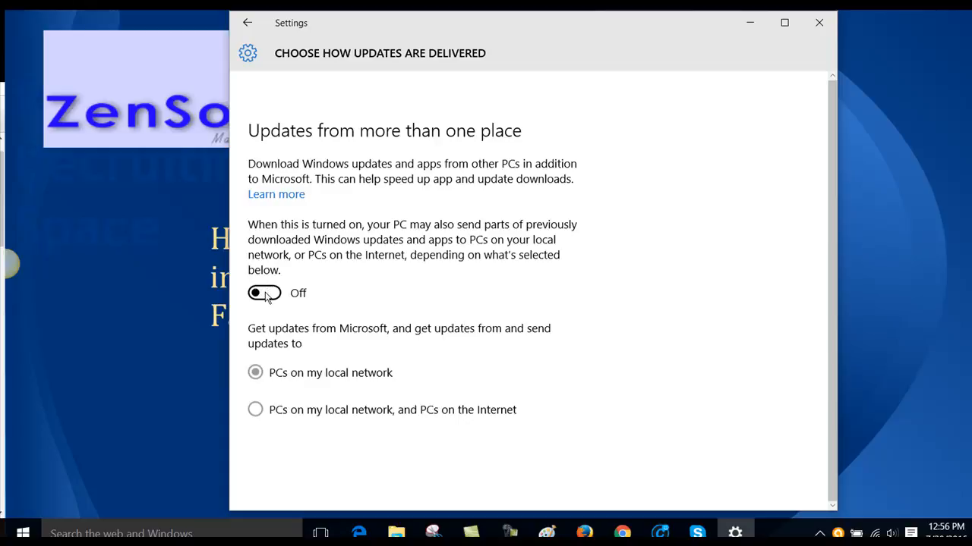
pyautogui.moveTo(270, 301)
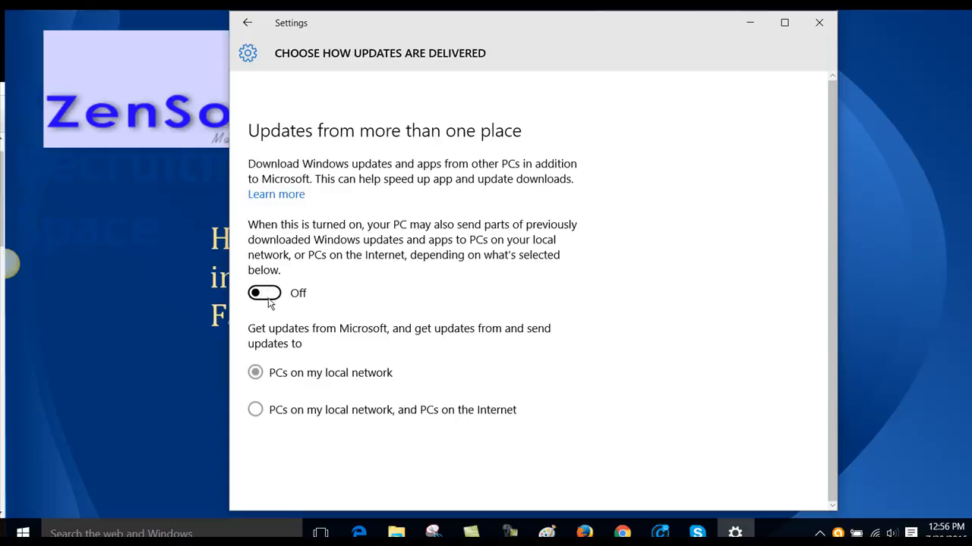
pyautogui.moveTo(277, 307)
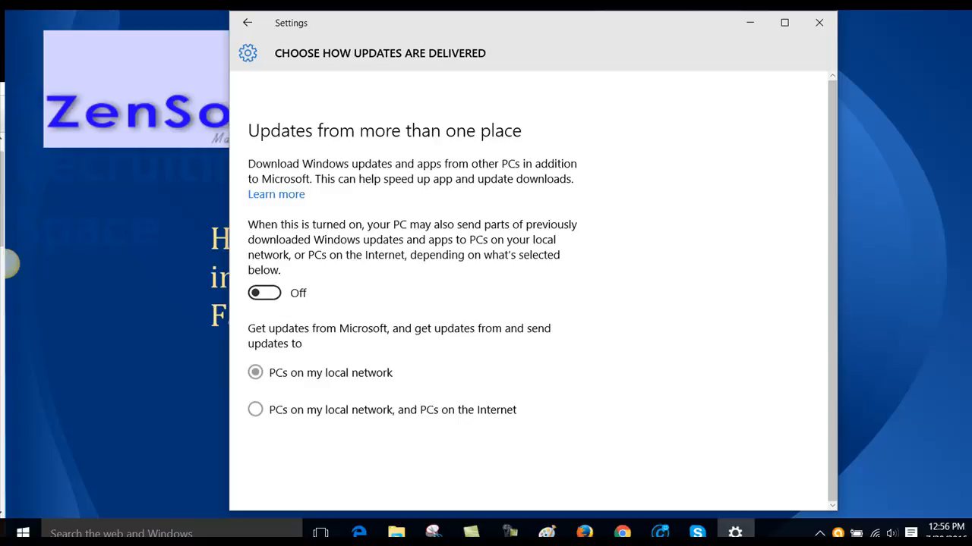
pyautogui.moveTo(820, 22)
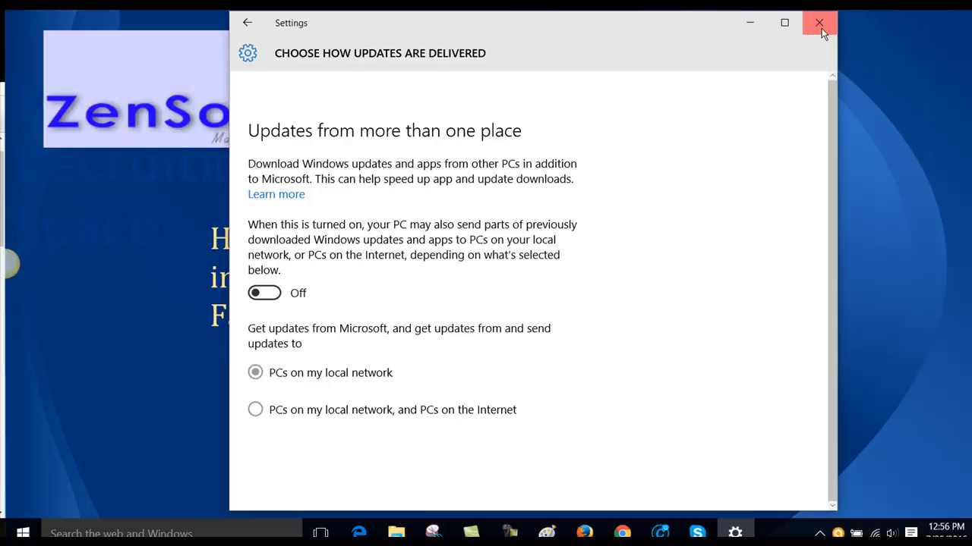
pyautogui.click(819, 23)
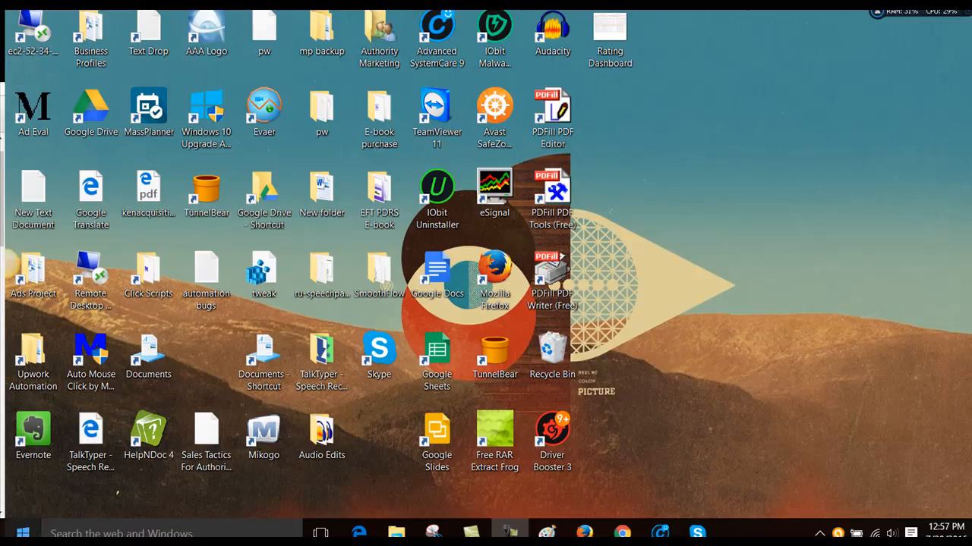
# - Launch the Local Group Policy Editor from Run with gpedit.msc
pyautogui.click(13, 531)
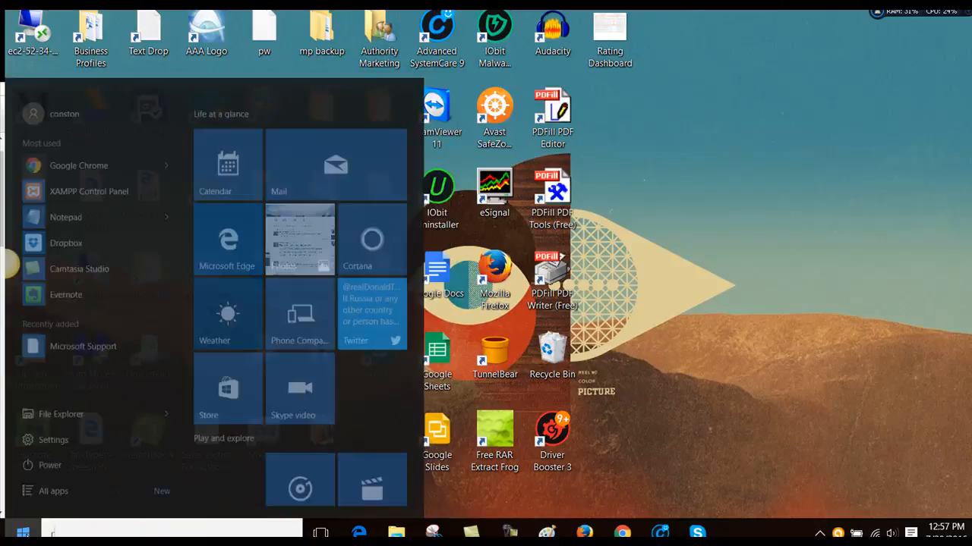
pyautogui.write('run')
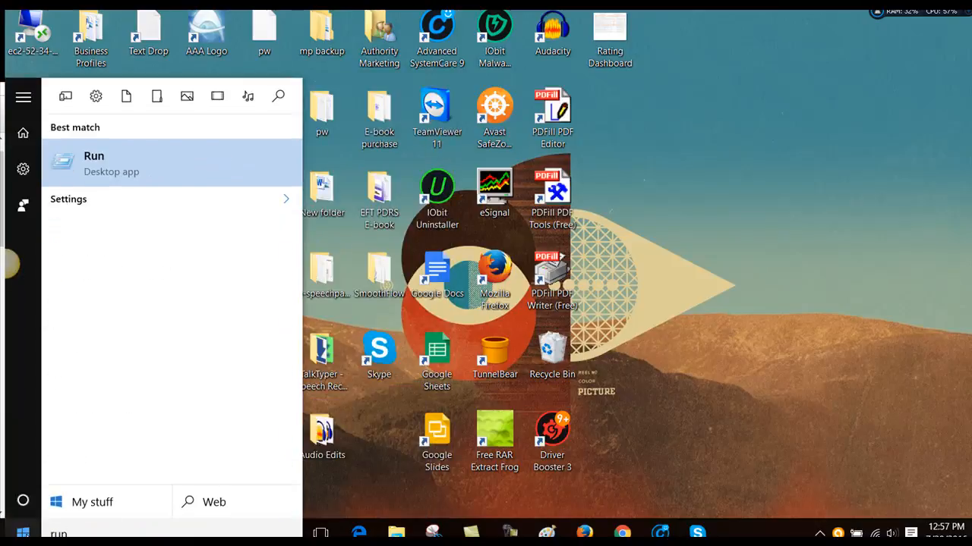
pyautogui.moveTo(167, 164)
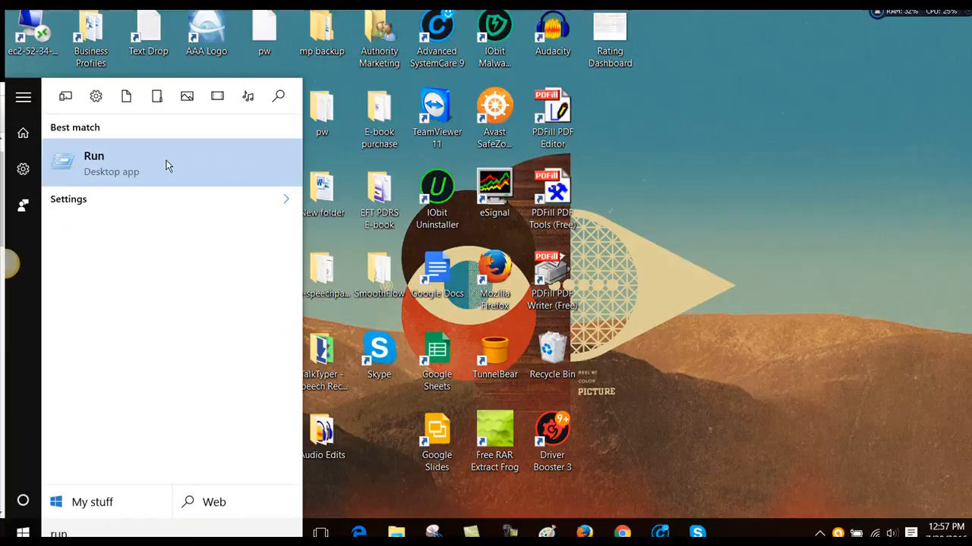
pyautogui.click(94, 164)
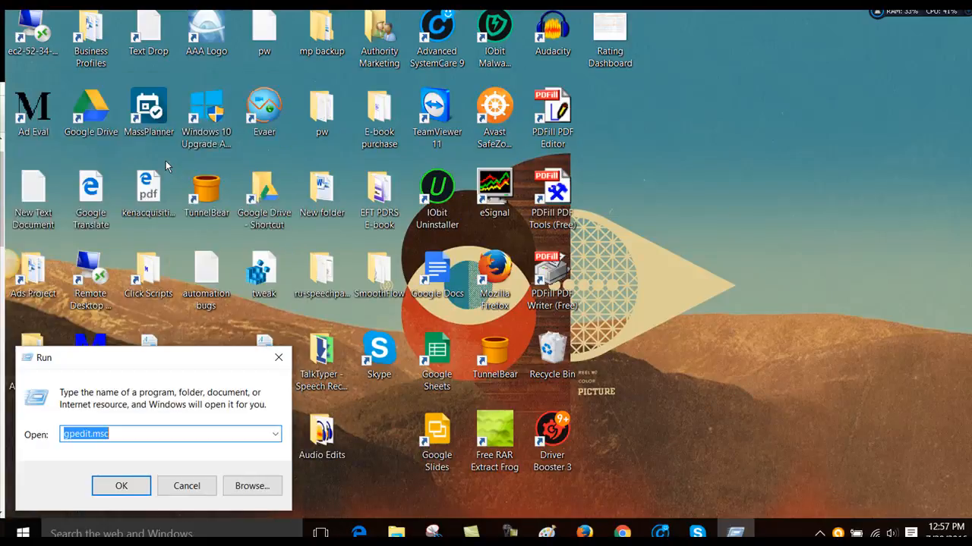
pyautogui.click(151, 434)
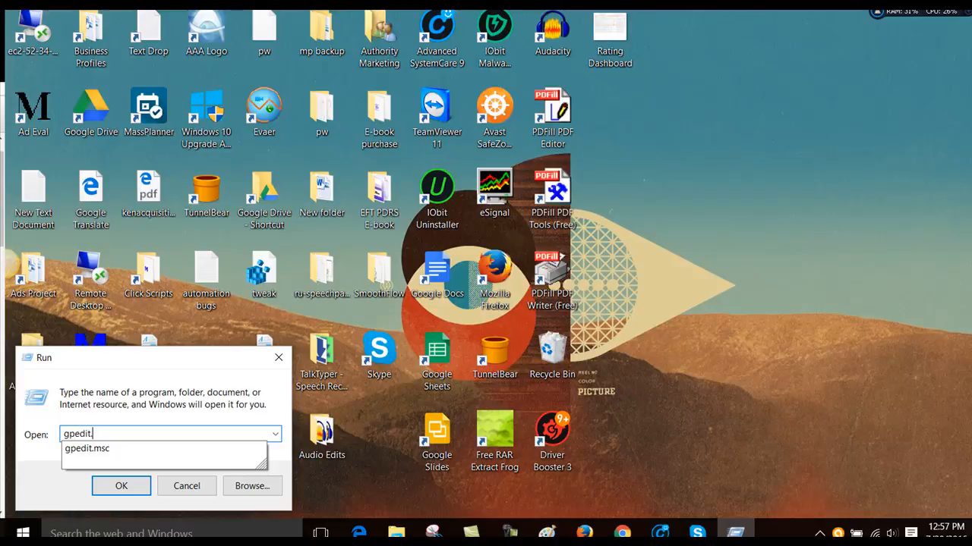
pyautogui.click(88, 449)
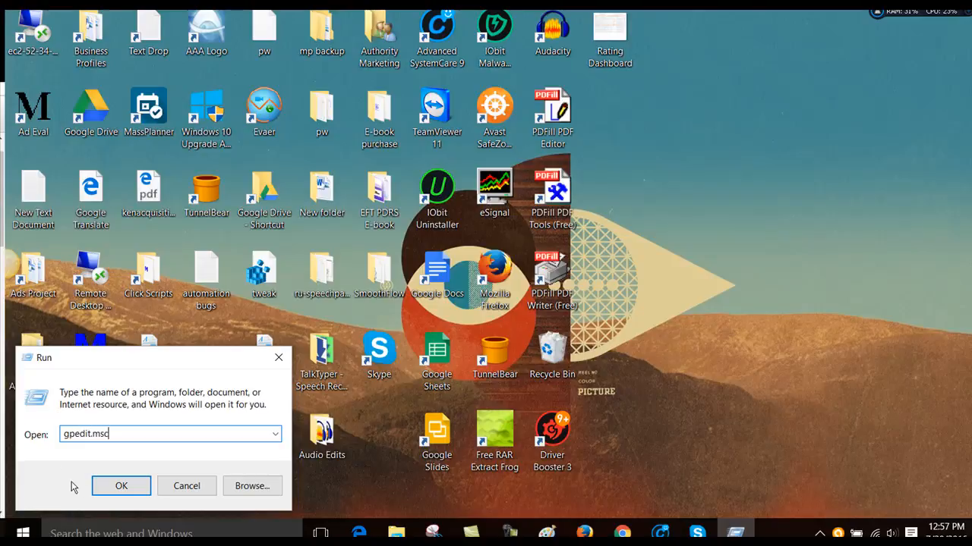
pyautogui.click(122, 486)
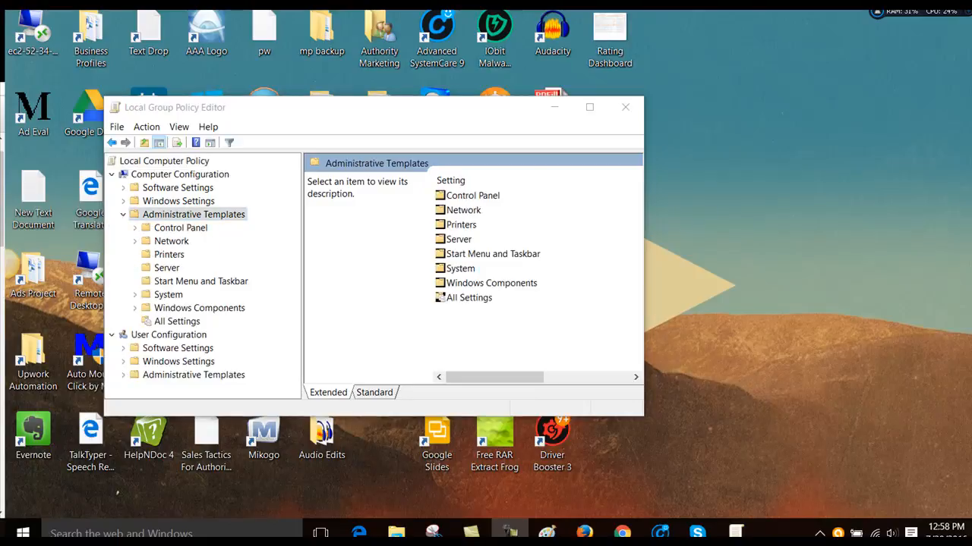
# - Show the QoS Packet Scheduler policies under Network in Administrative Templates
pyautogui.click(170, 240)
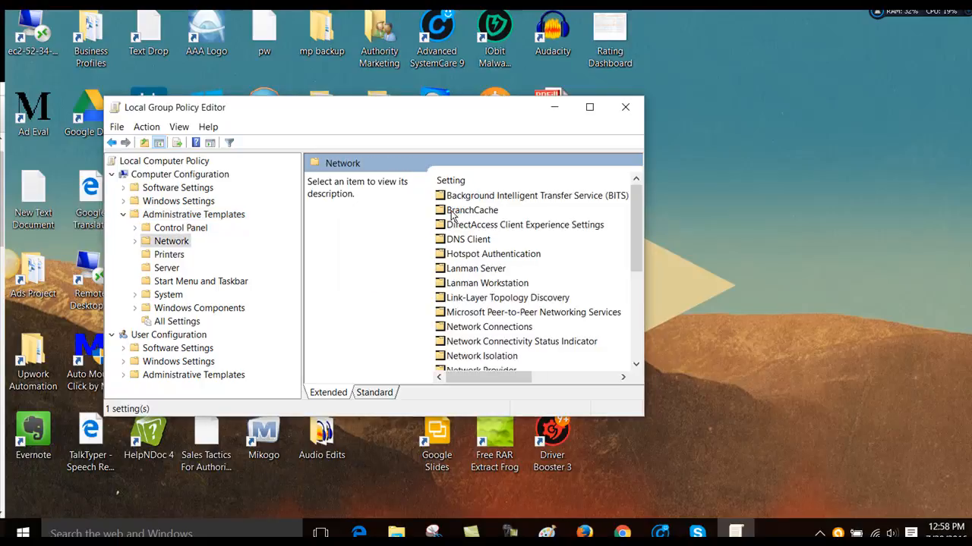
pyautogui.scroll(-3)
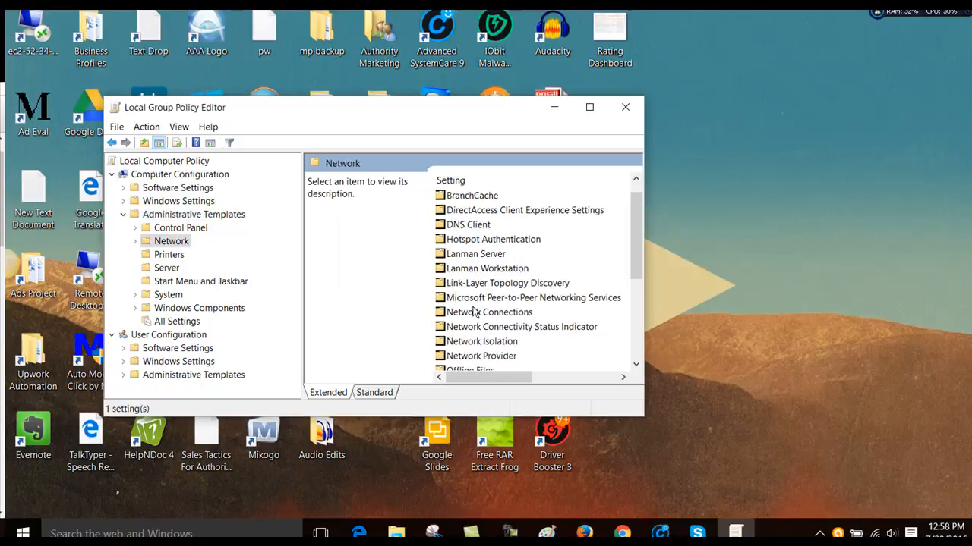
pyautogui.scroll(-3)
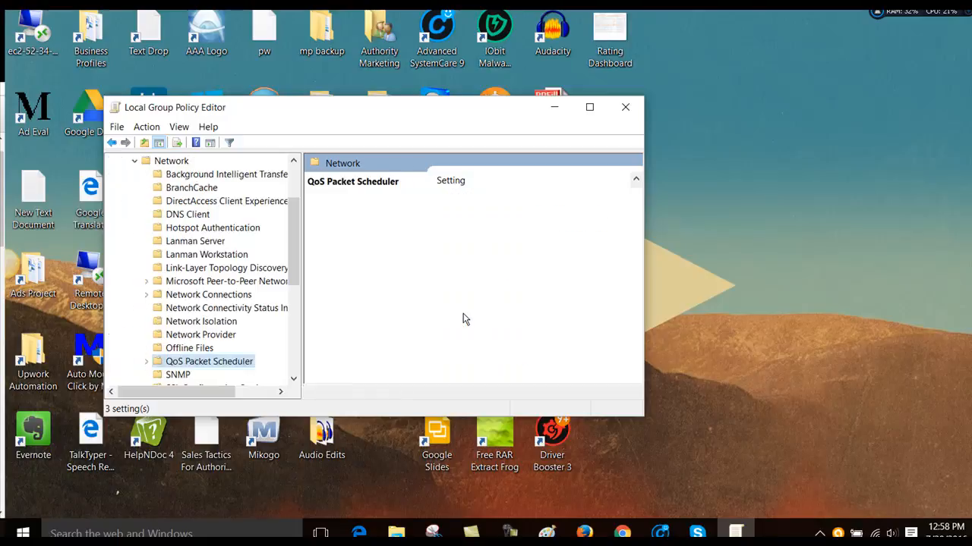
pyautogui.click(209, 362)
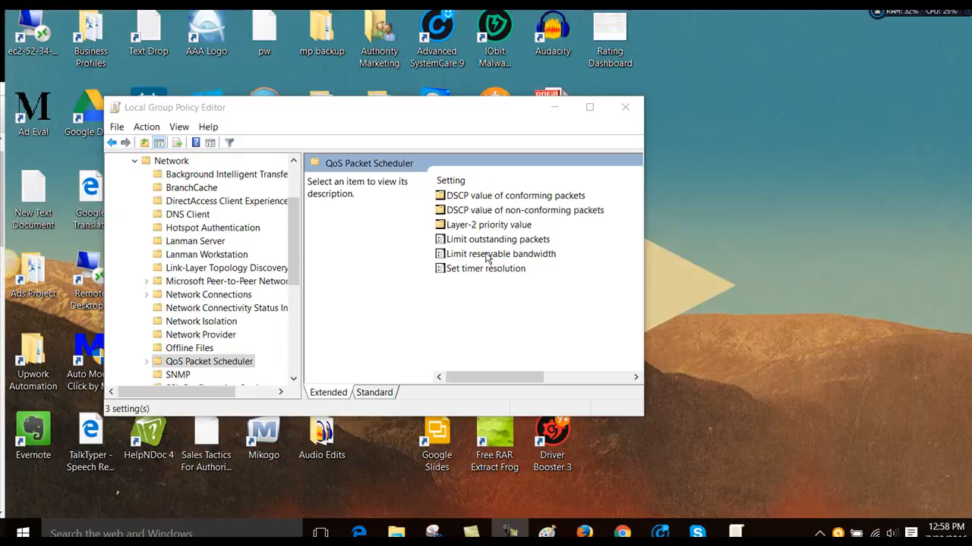
# - Set the Limit reservable bandwidth policy to Not Configured
pyautogui.doubleClick(501, 254)
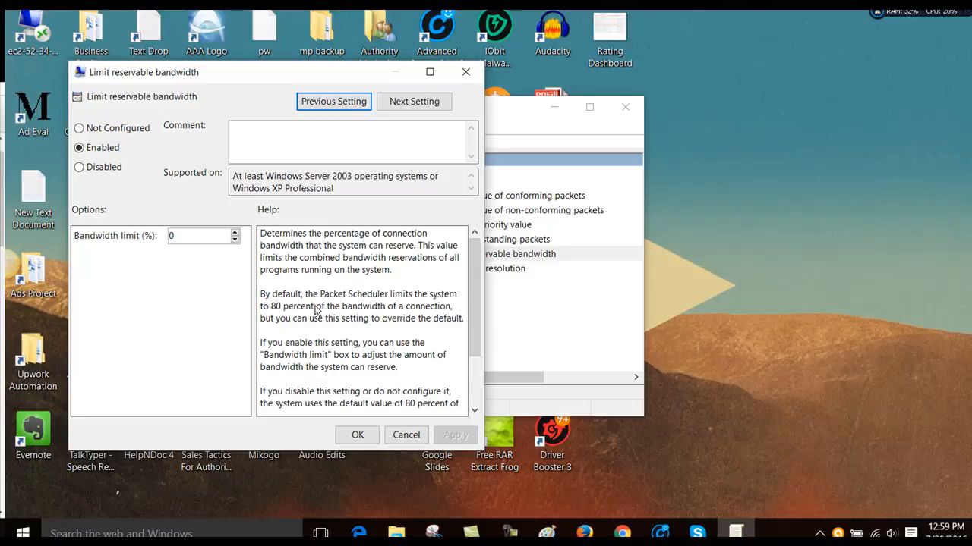
pyautogui.moveTo(341, 304)
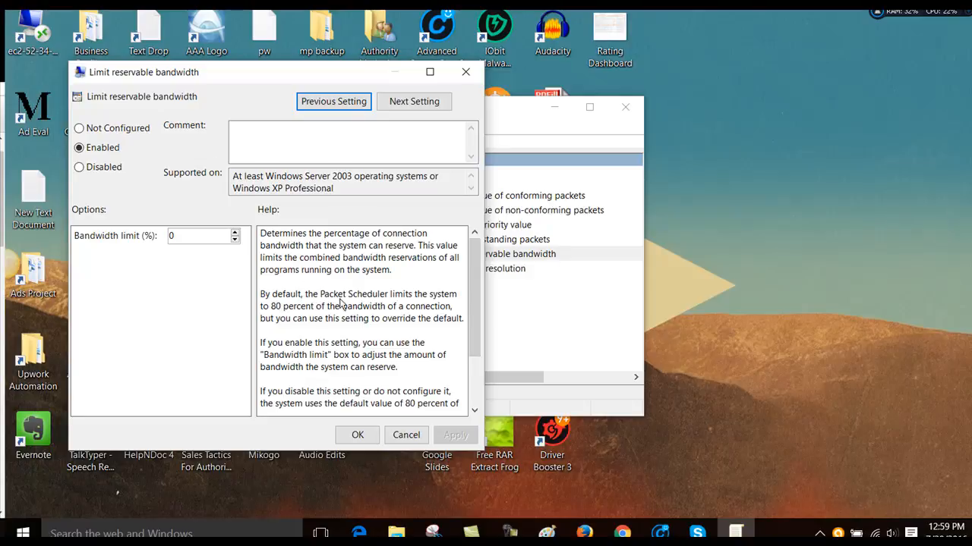
pyautogui.moveTo(389, 311)
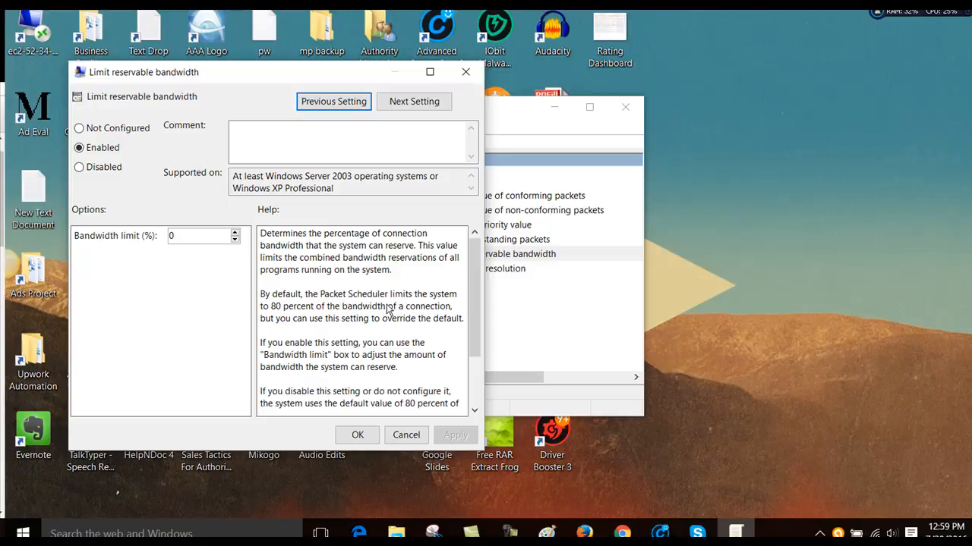
pyautogui.moveTo(298, 325)
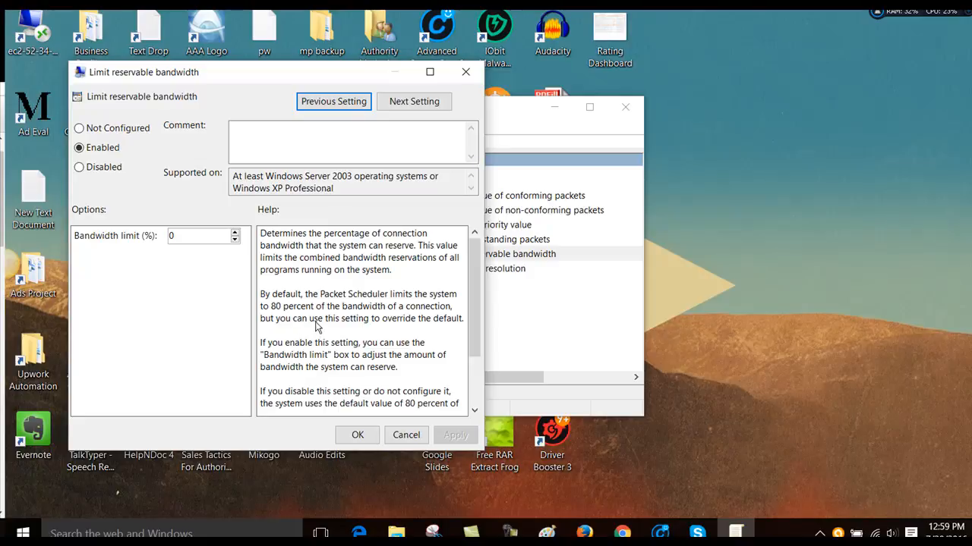
pyautogui.moveTo(404, 320)
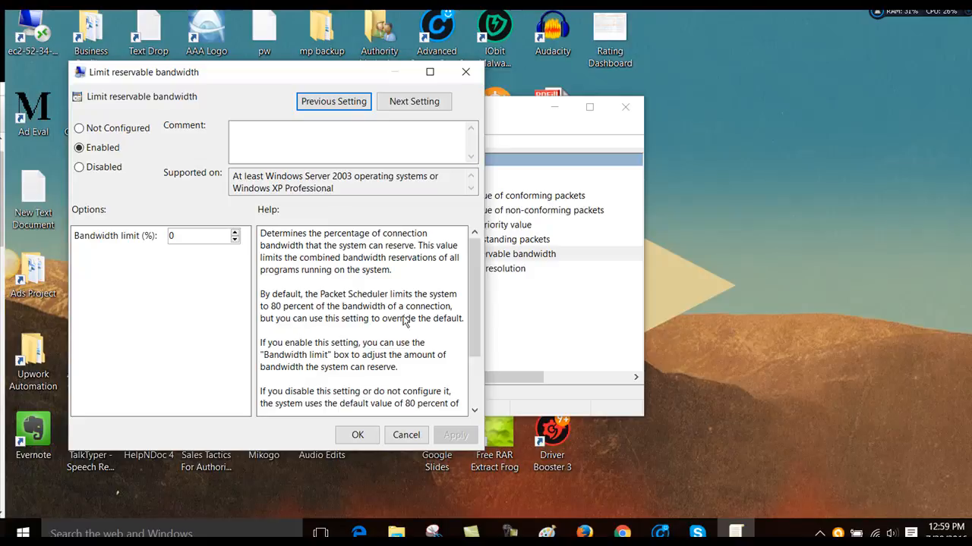
pyautogui.click(79, 128)
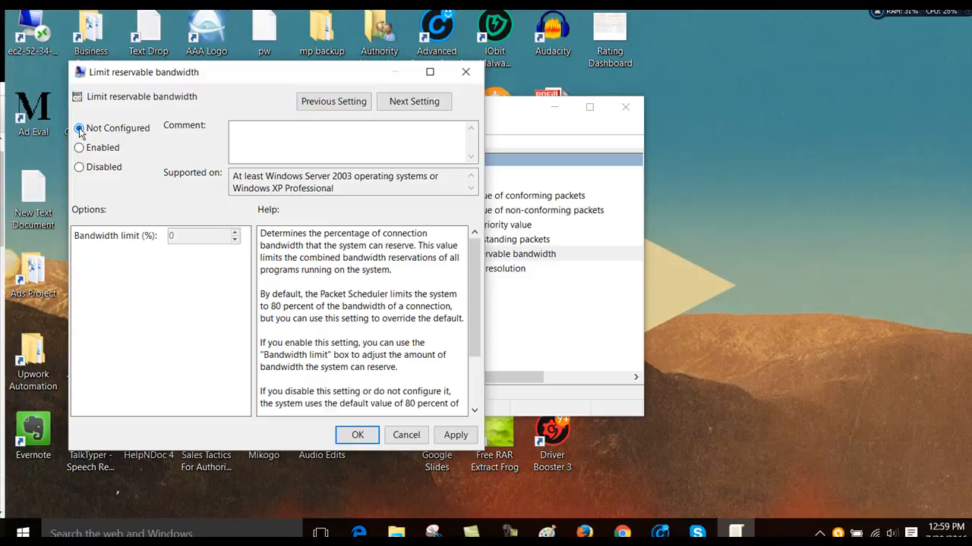
pyautogui.moveTo(85, 131)
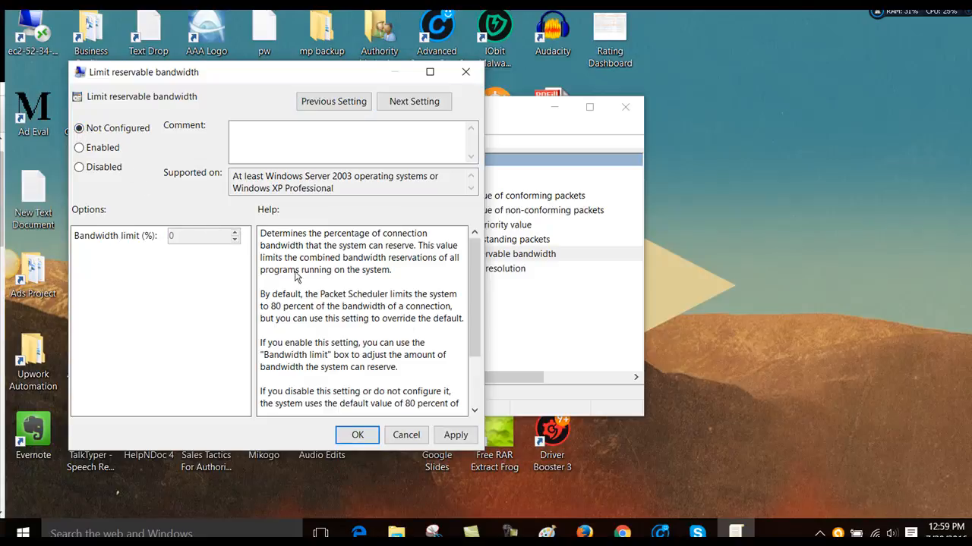
pyautogui.moveTo(318, 319)
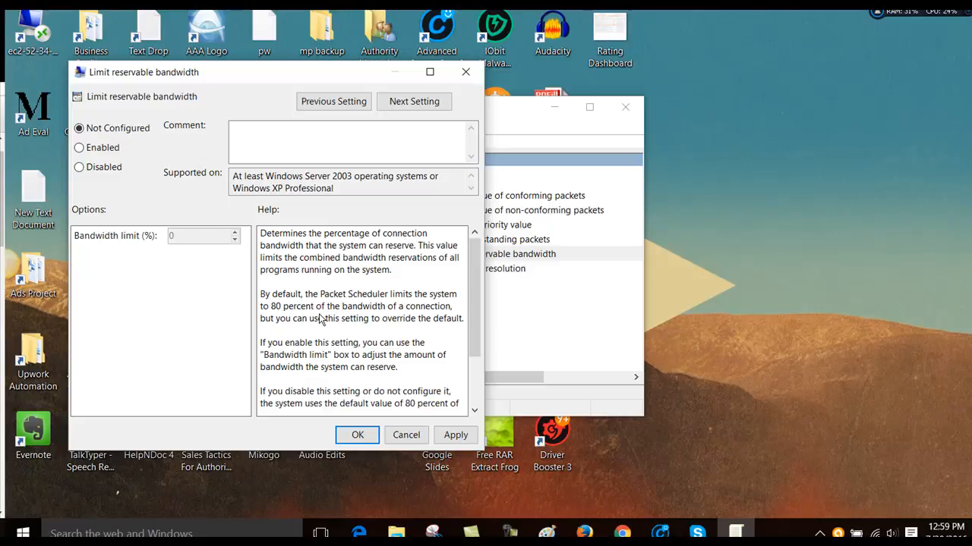
pyautogui.moveTo(425, 322)
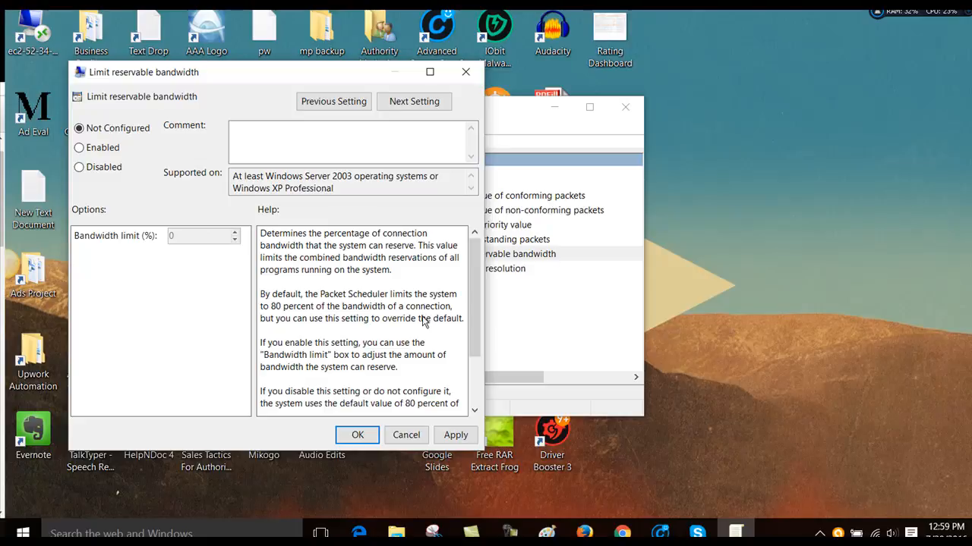
pyautogui.moveTo(416, 334)
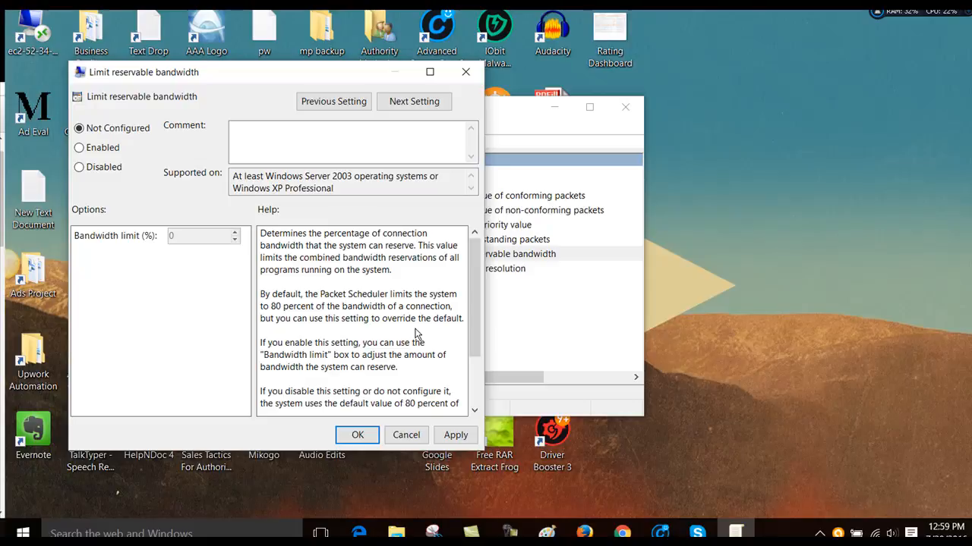
pyautogui.moveTo(416, 340)
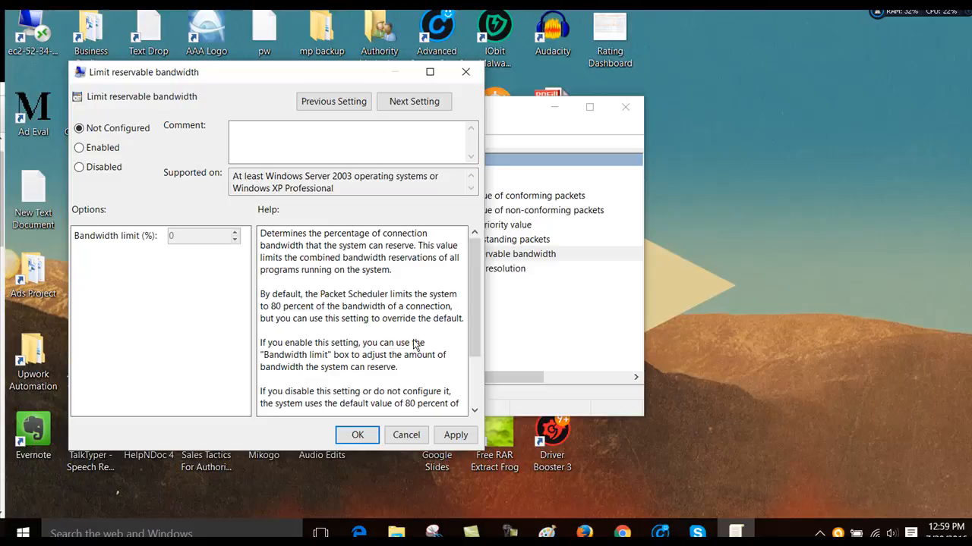
pyautogui.moveTo(411, 364)
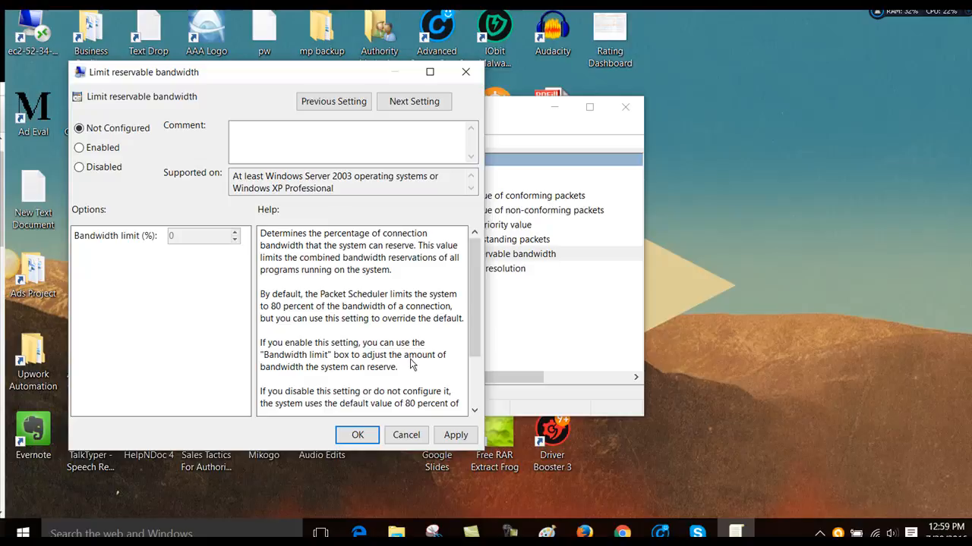
pyautogui.moveTo(261, 268)
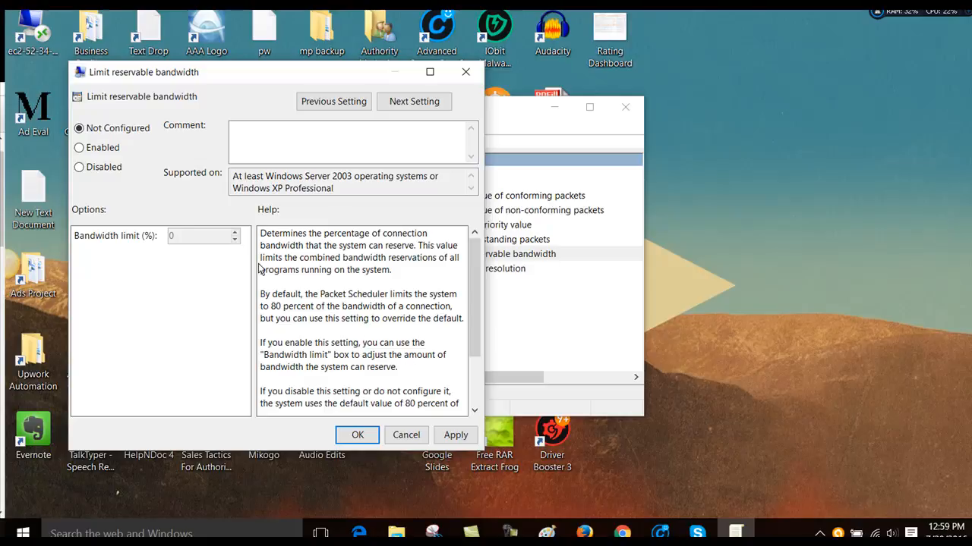
# - Set Limit reservable bandwidth to Enabled with a 0% limit and apply it
pyautogui.click(78, 147)
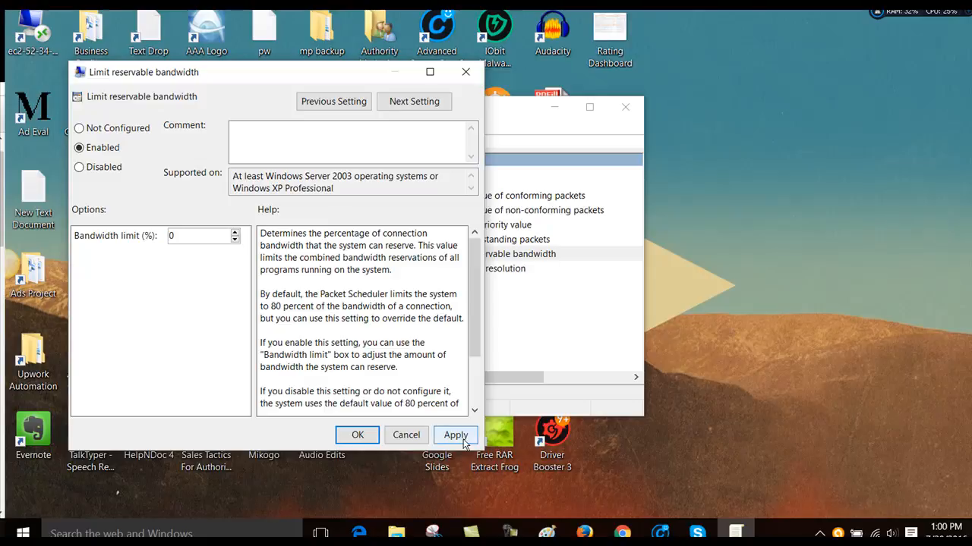
pyautogui.click(356, 434)
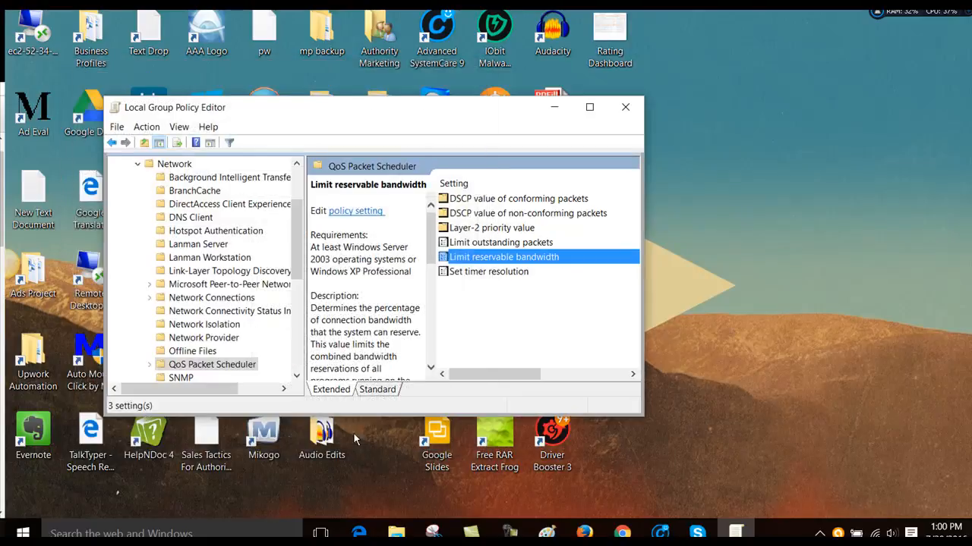
pyautogui.moveTo(626, 107)
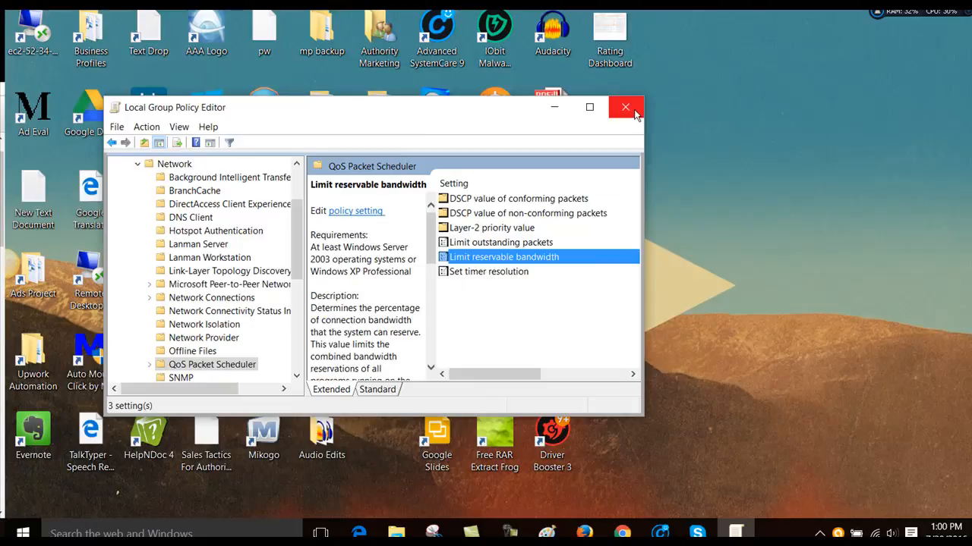
# - Close the Local Group Policy Editor, leaving the desktop showing
pyautogui.click(625, 106)
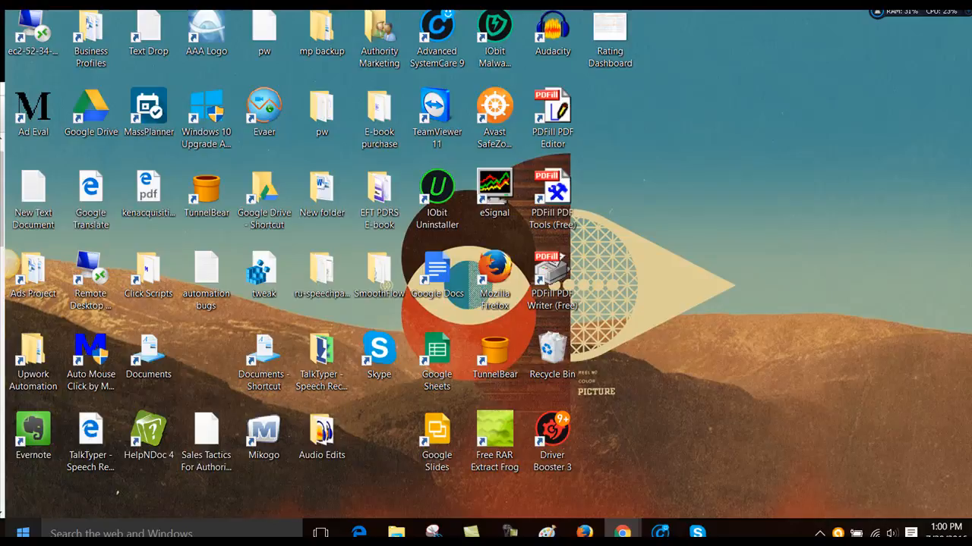
pyautogui.moveTo(256, 501)
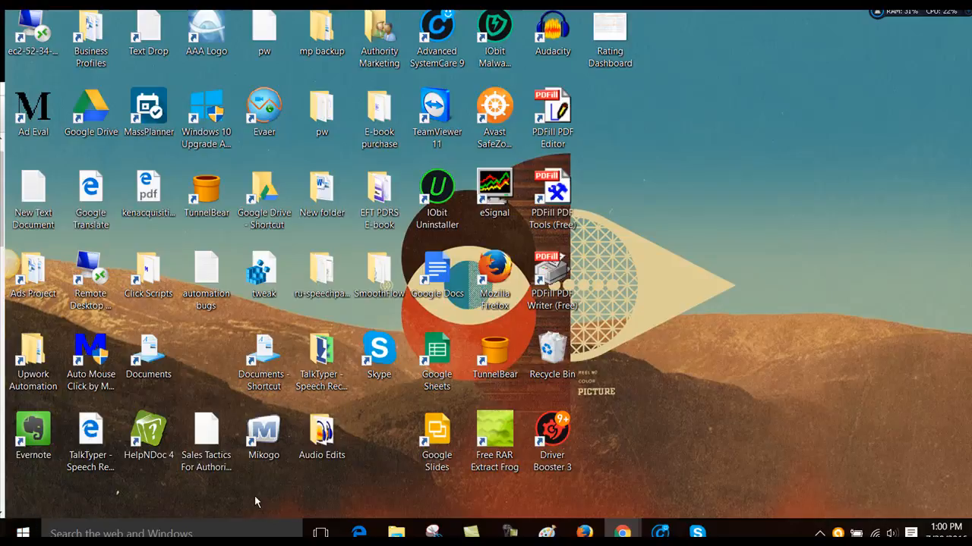